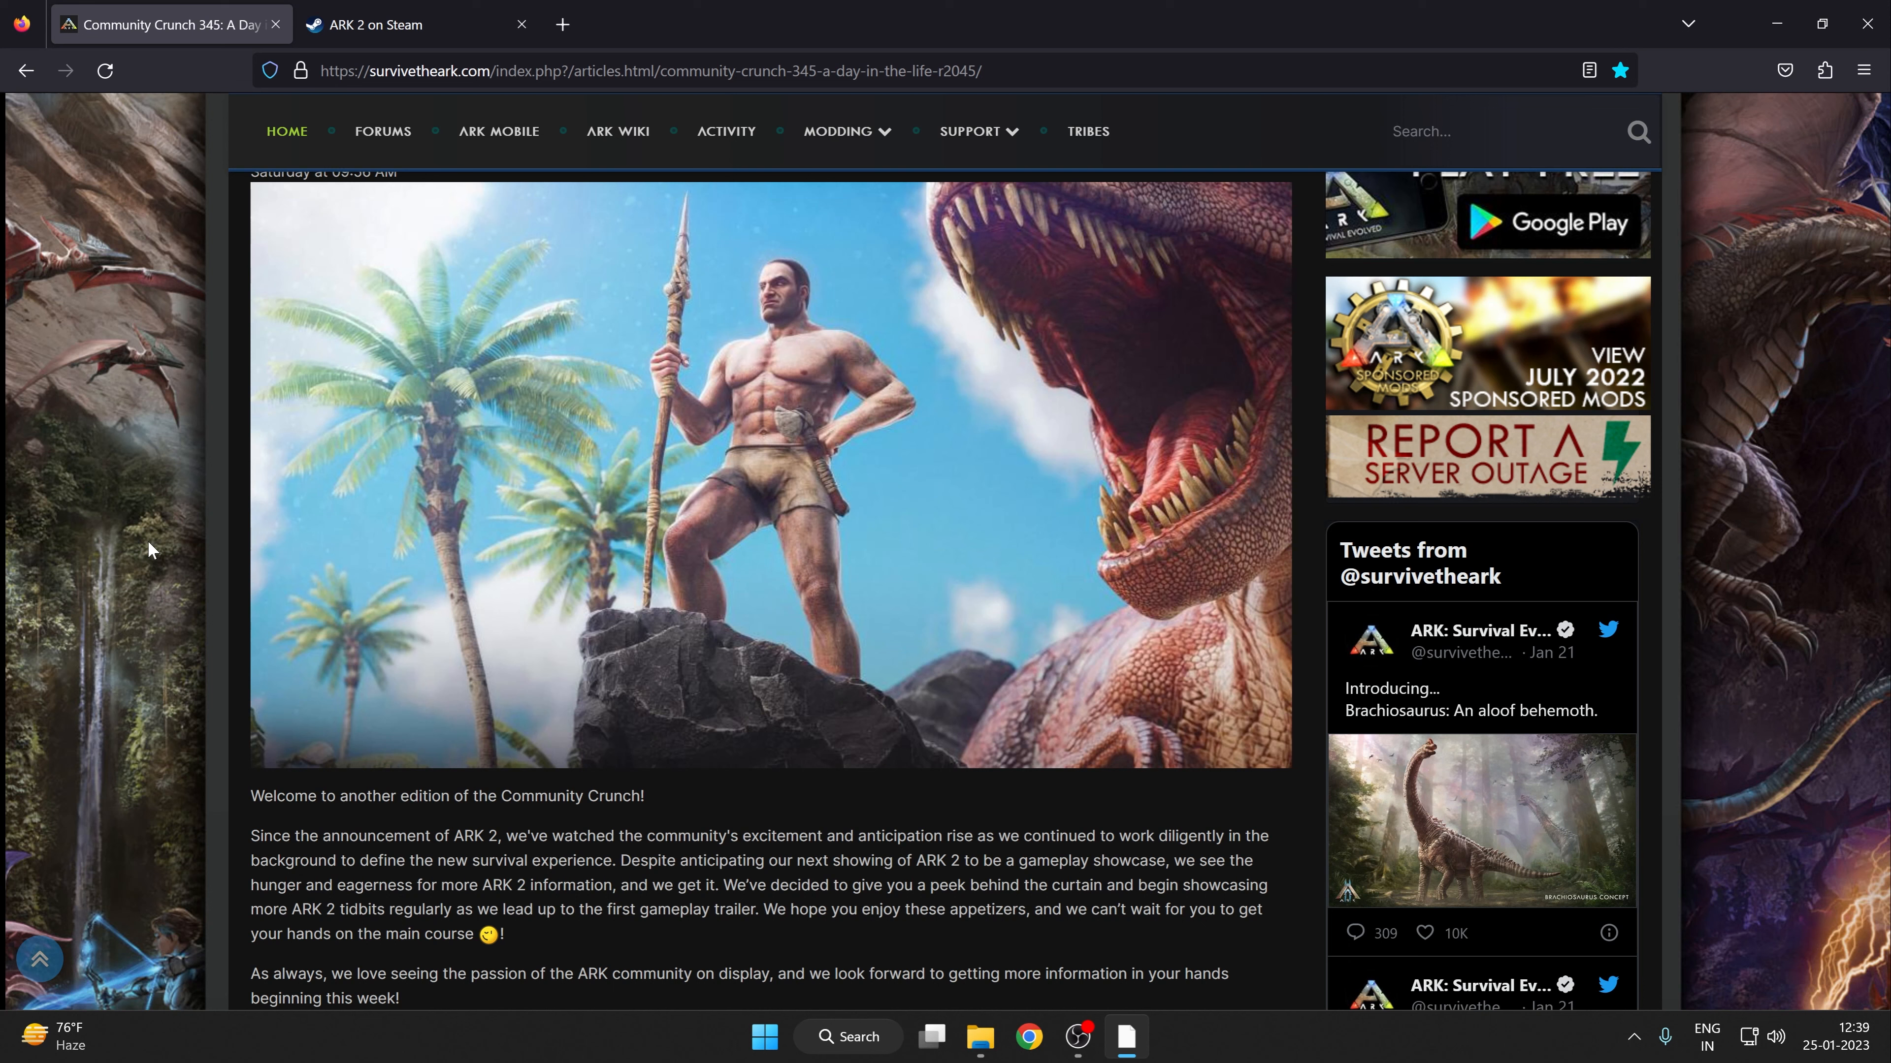
Scroll the Community Crunch 345 article so its ARK 2 intro paragraphs sit below the header image
scroll(down, 3)
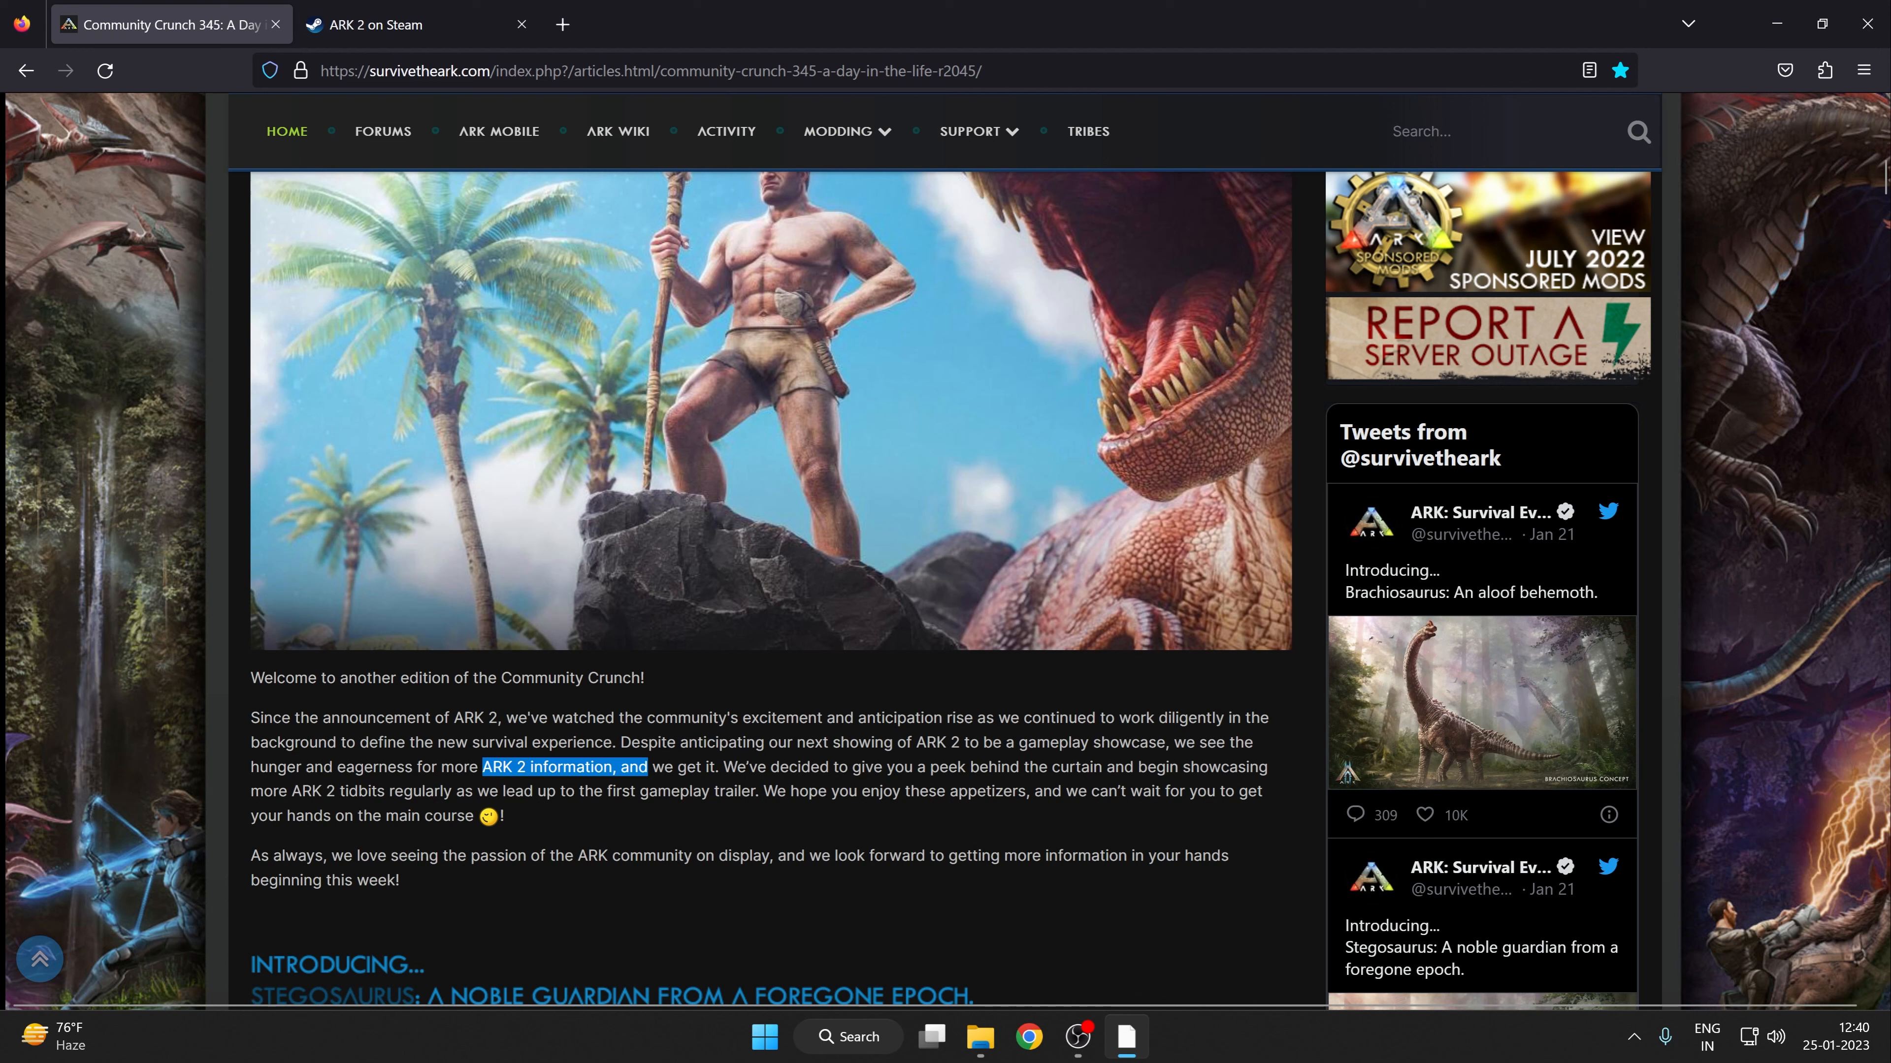
mouse_move(576, 840)
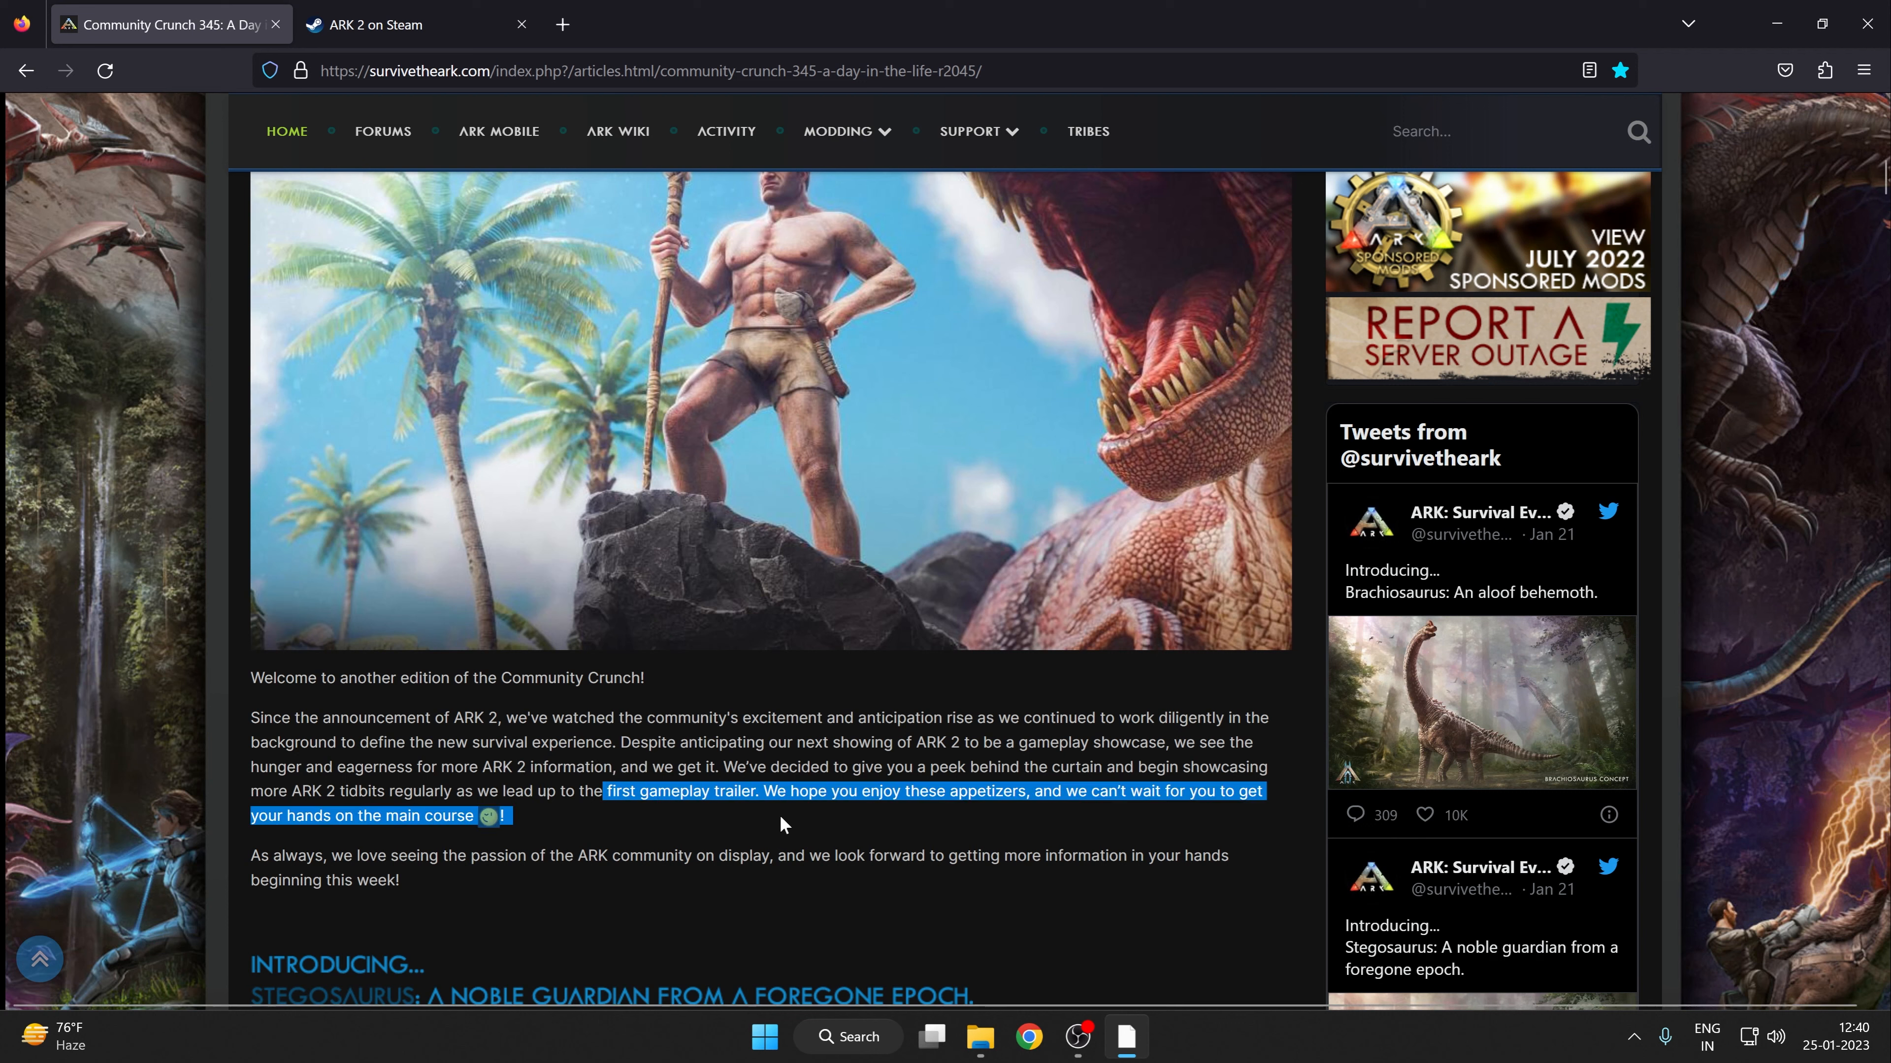
mouse_move(820, 822)
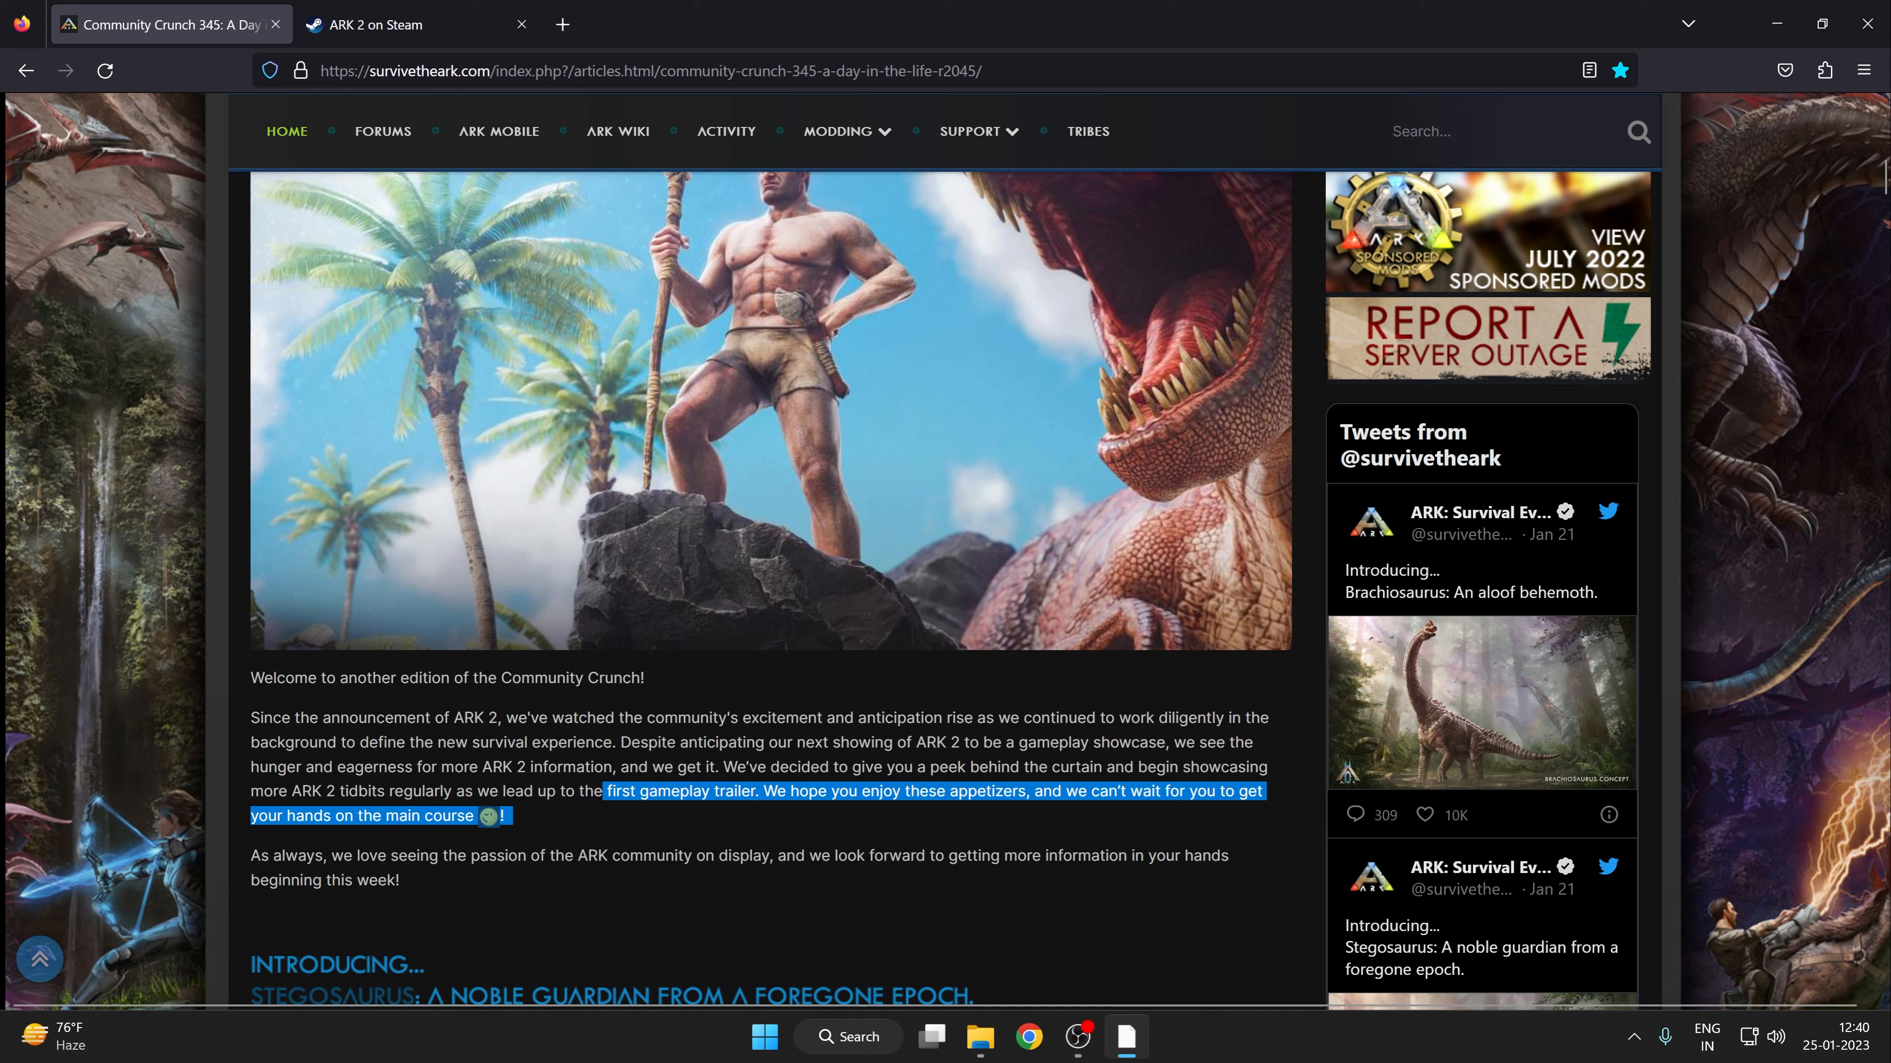
mouse_move(571, 816)
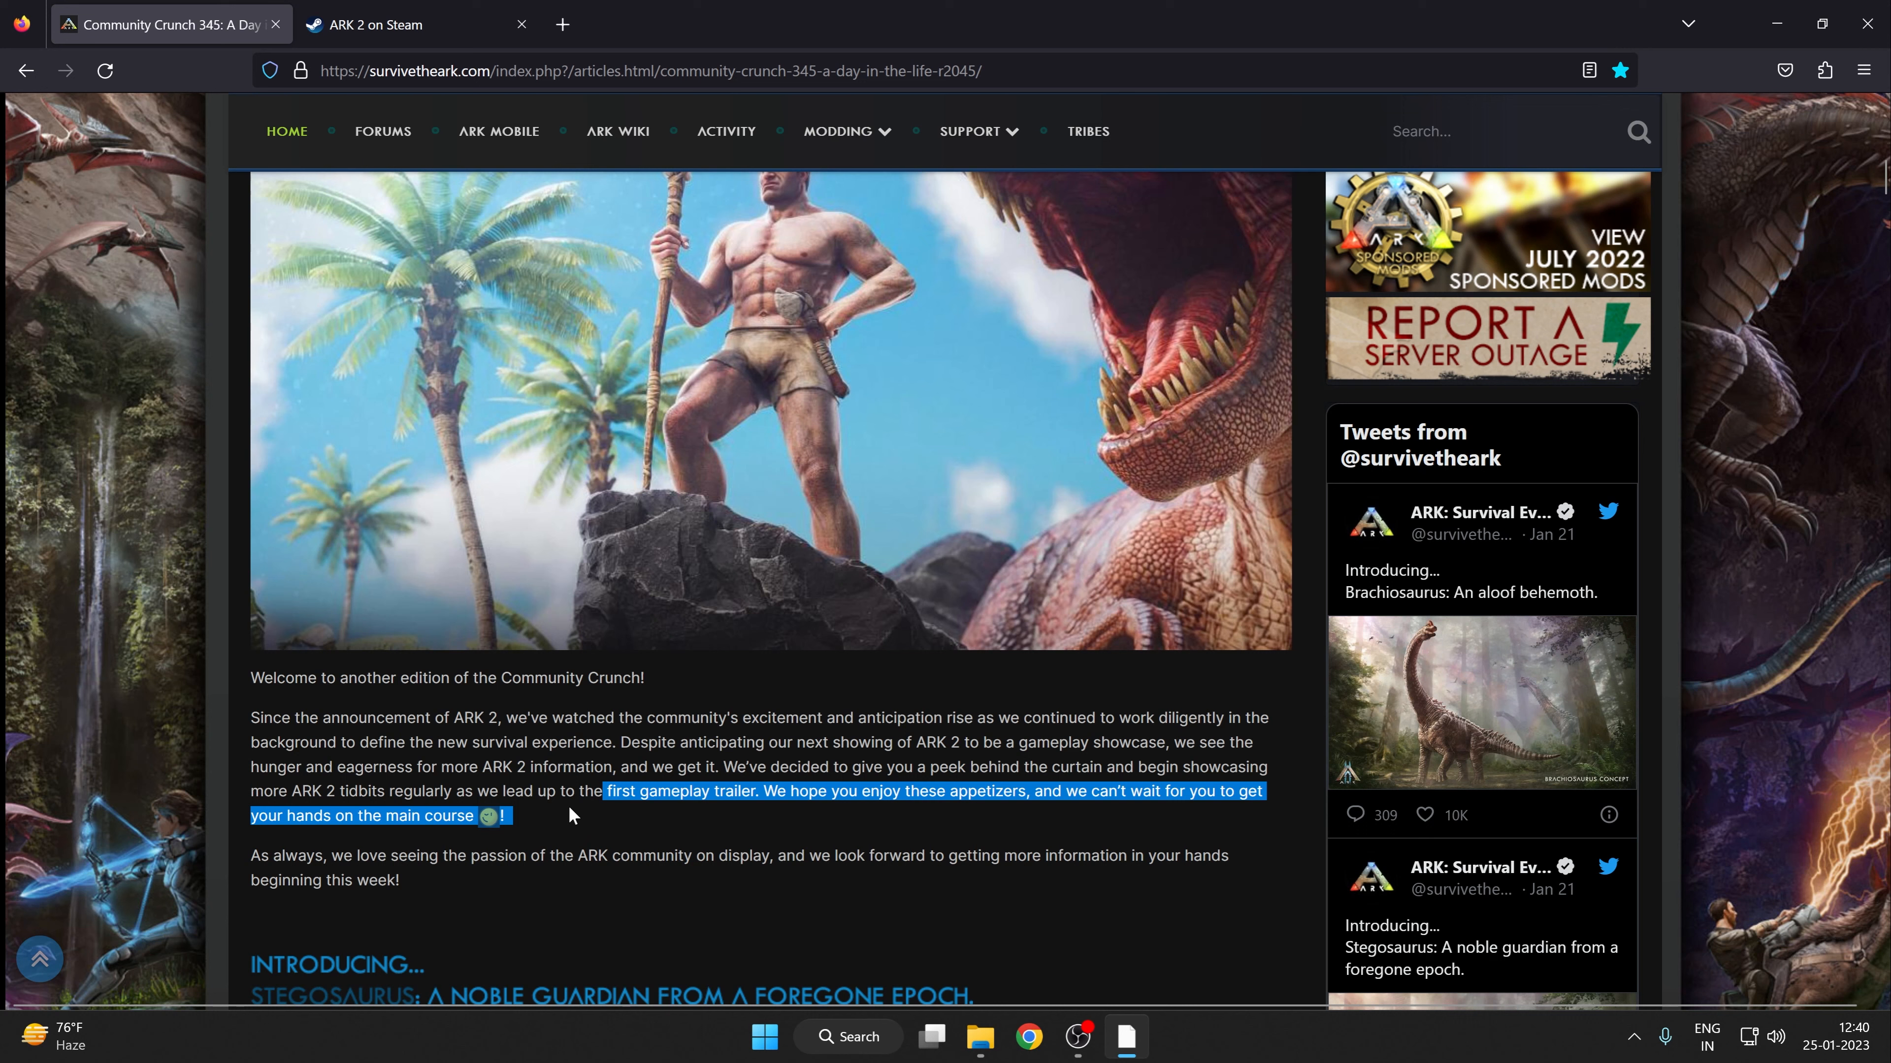
Deselect the second intro paragraph and re-centre the intro above the Stegosaurus heading
click(551, 785)
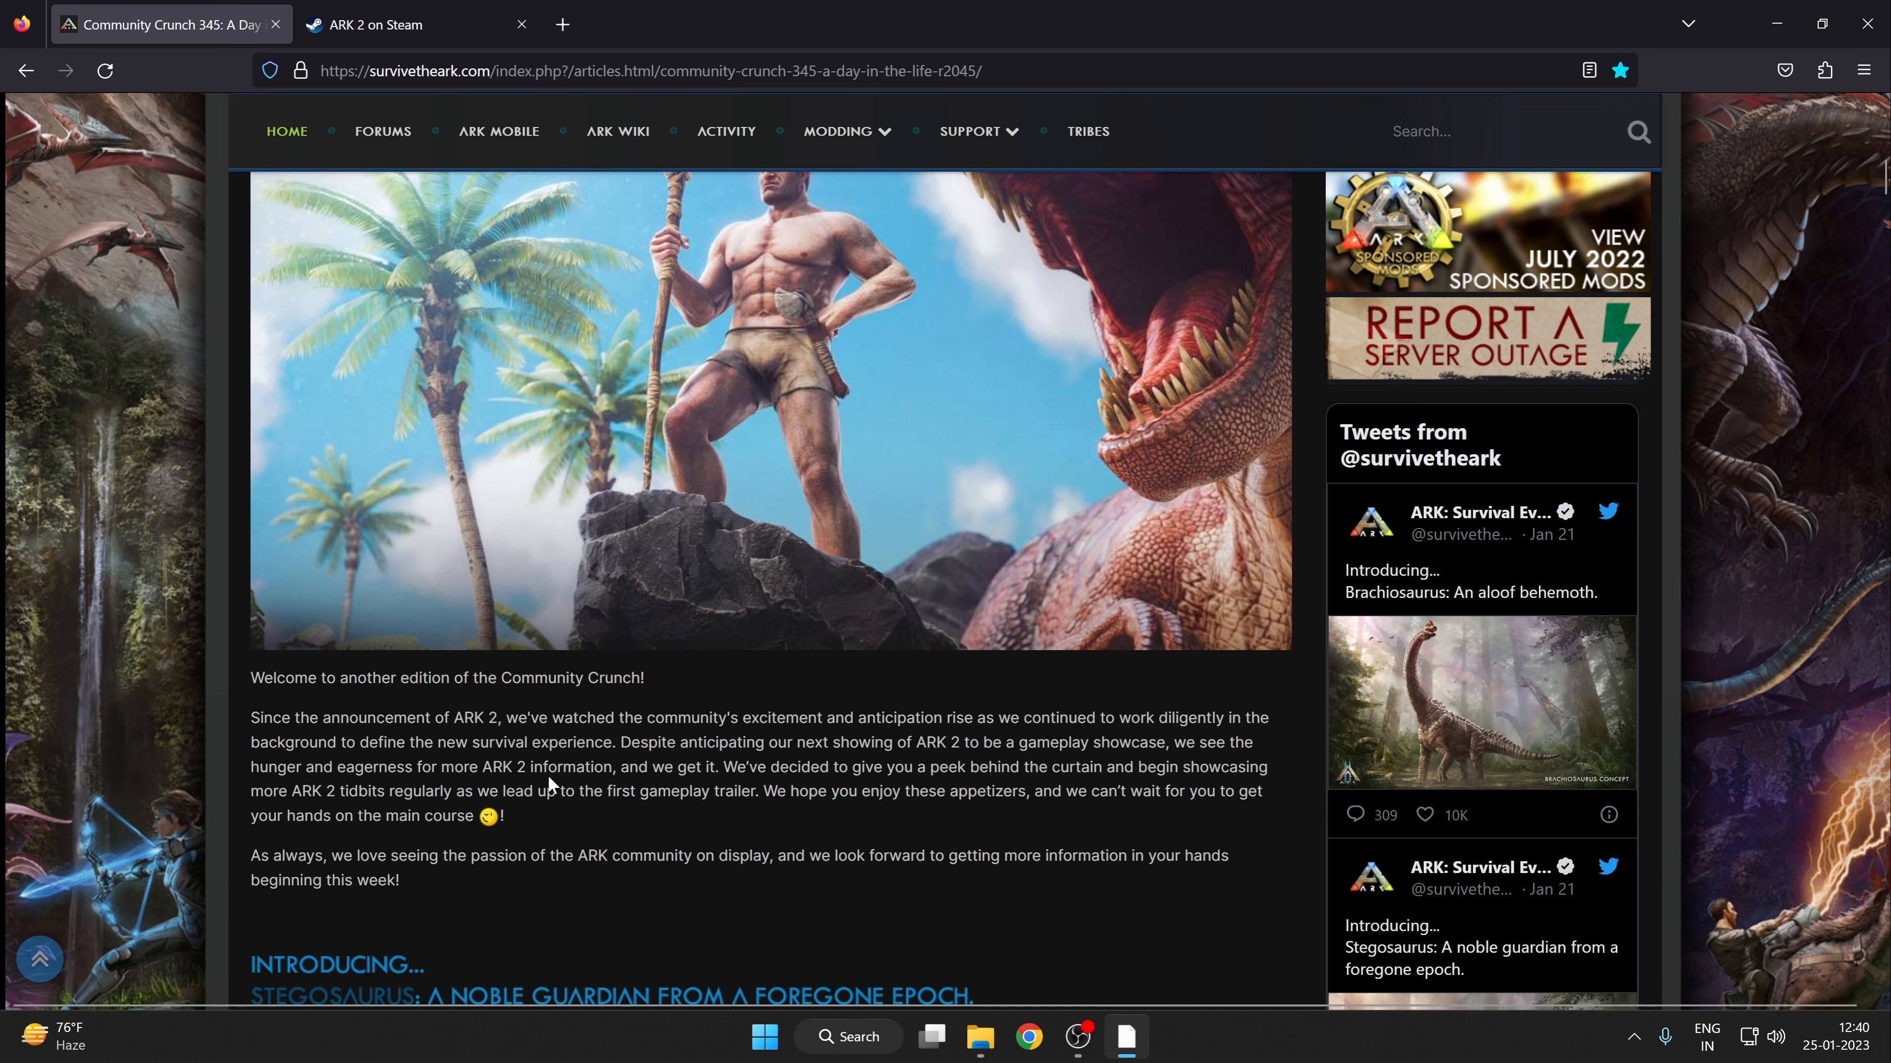
scroll(up, 3)
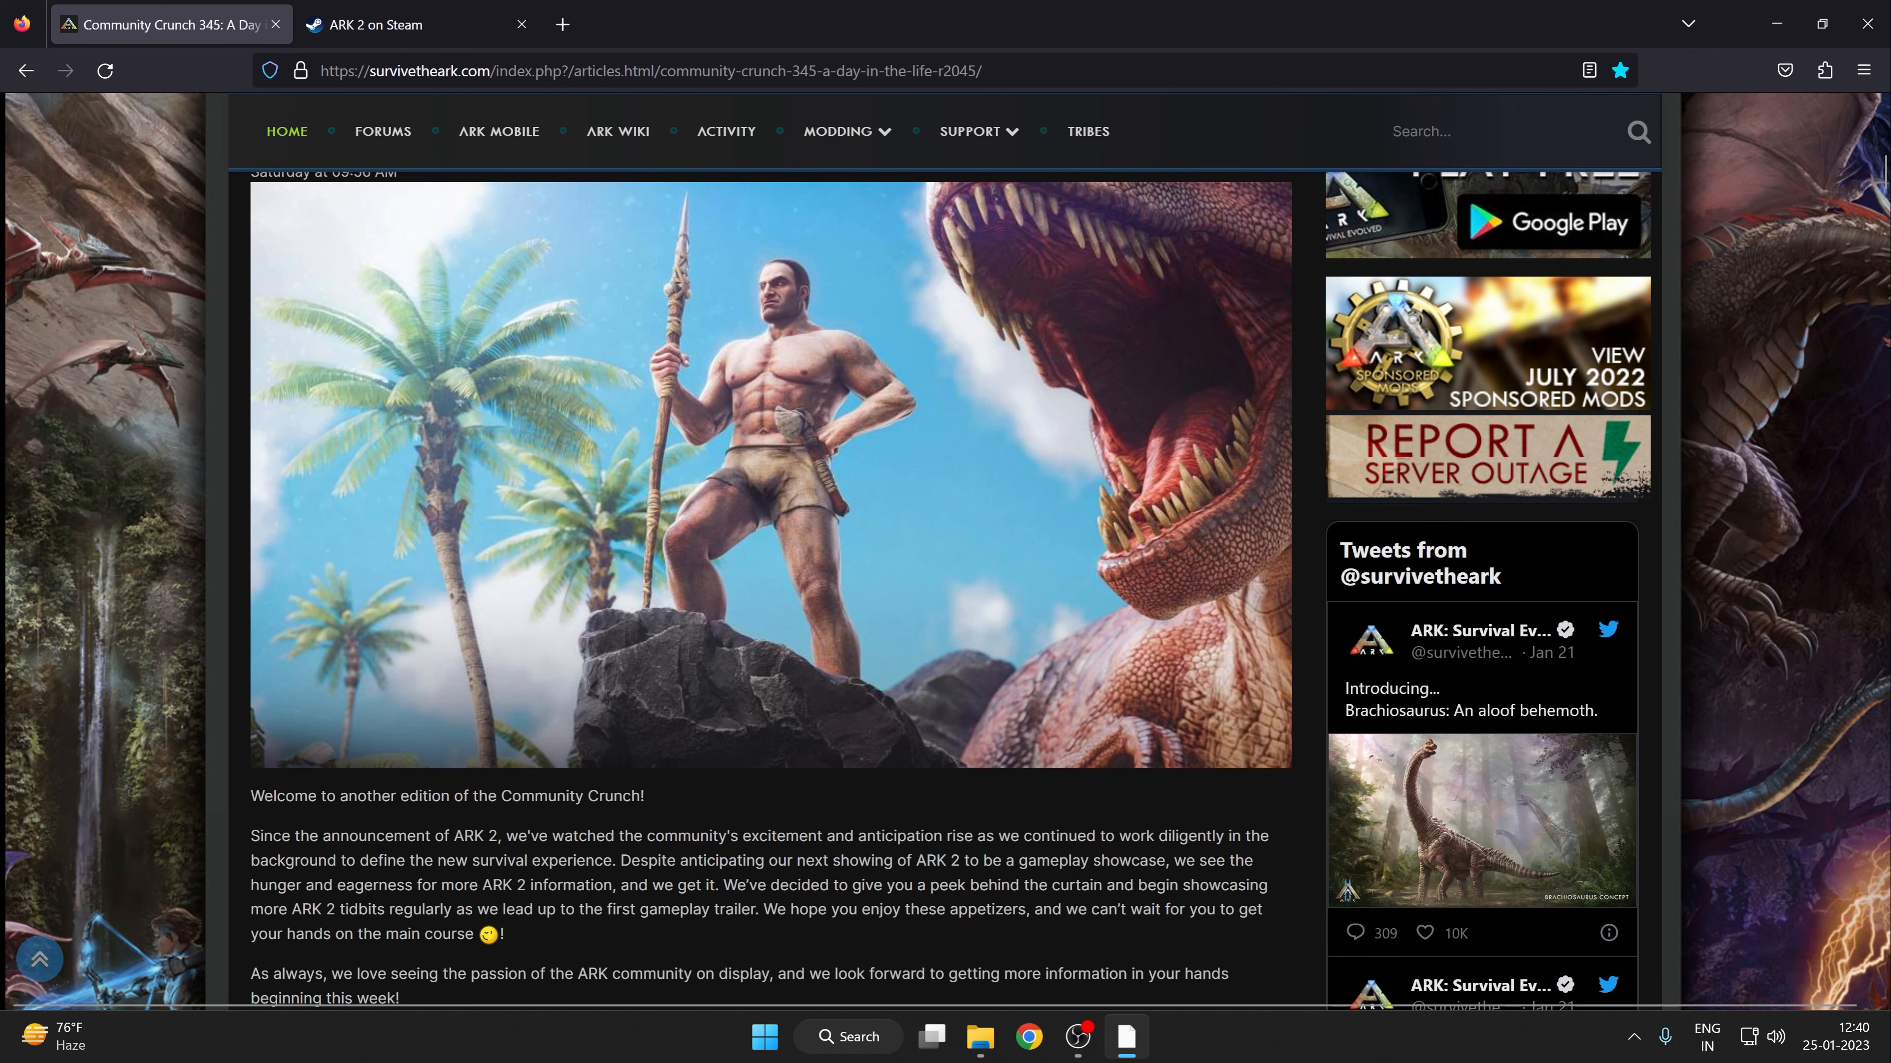
scroll(down, 3)
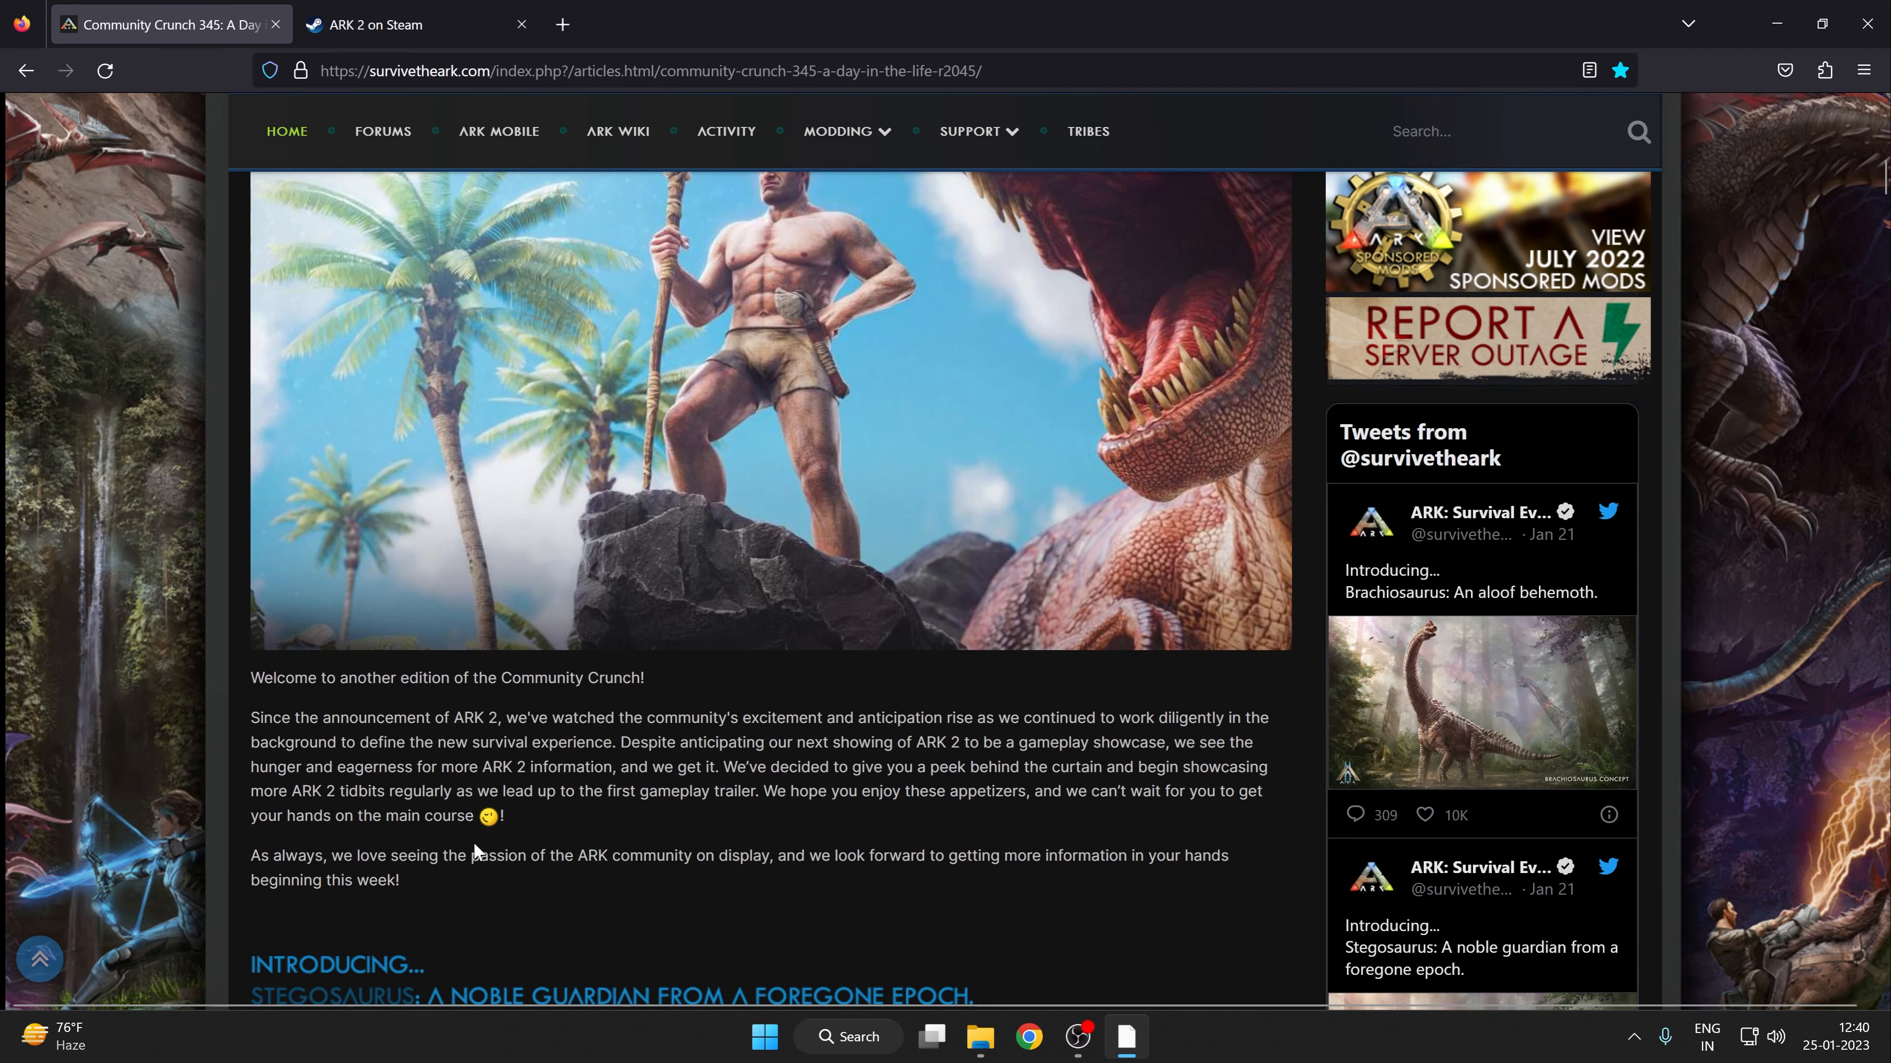